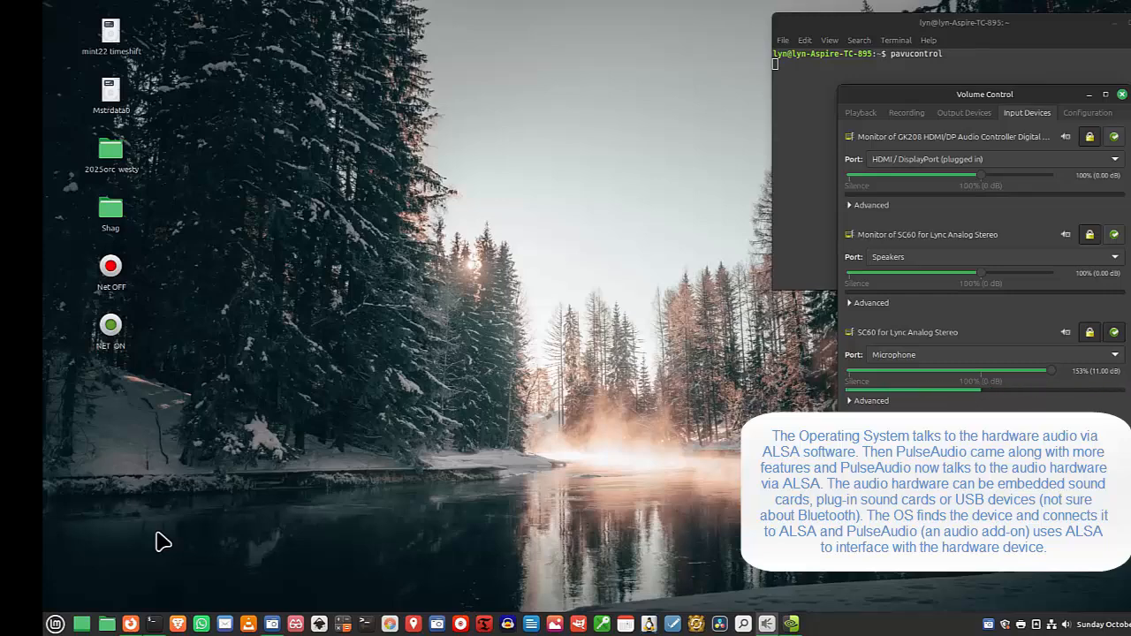
pyautogui.moveTo(122, 607)
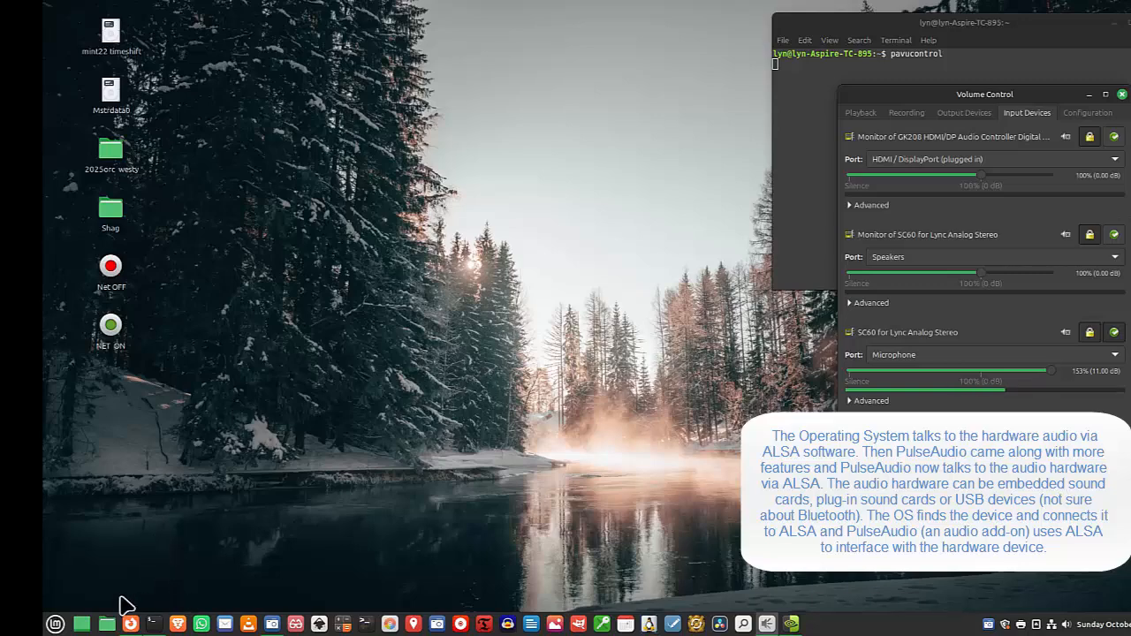
# Launch Sound Settings from the panel while pavucontrol shows Input Devices
pyautogui.click(55, 624)
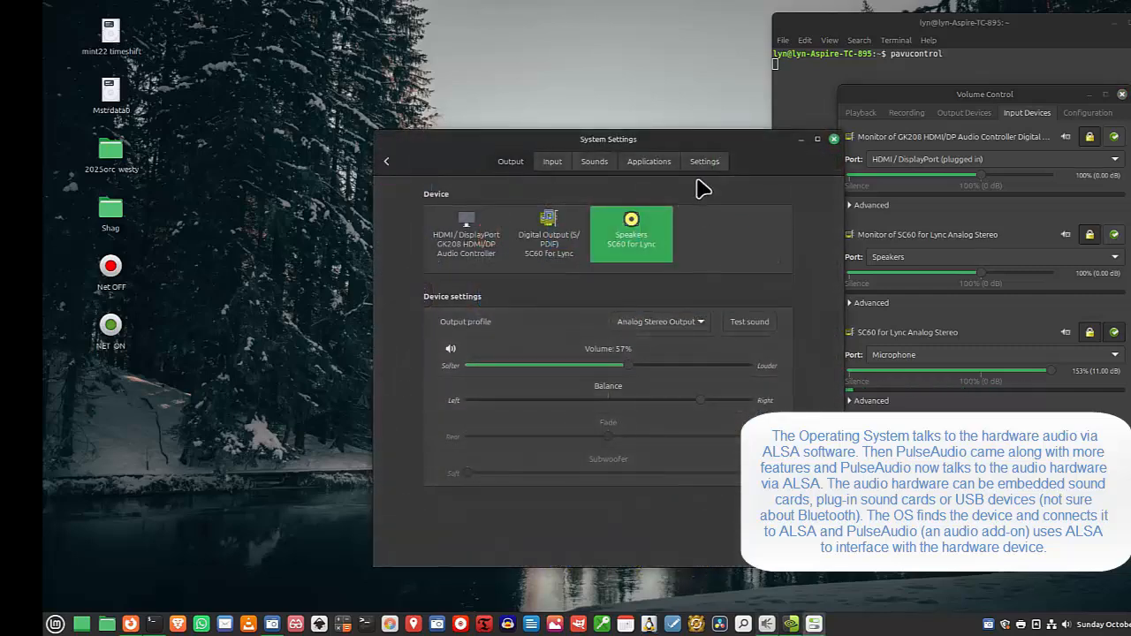
# Move the System Settings window to the left of the Volume Control window
pyautogui.moveTo(608, 138); pyautogui.dragTo(435, 60)
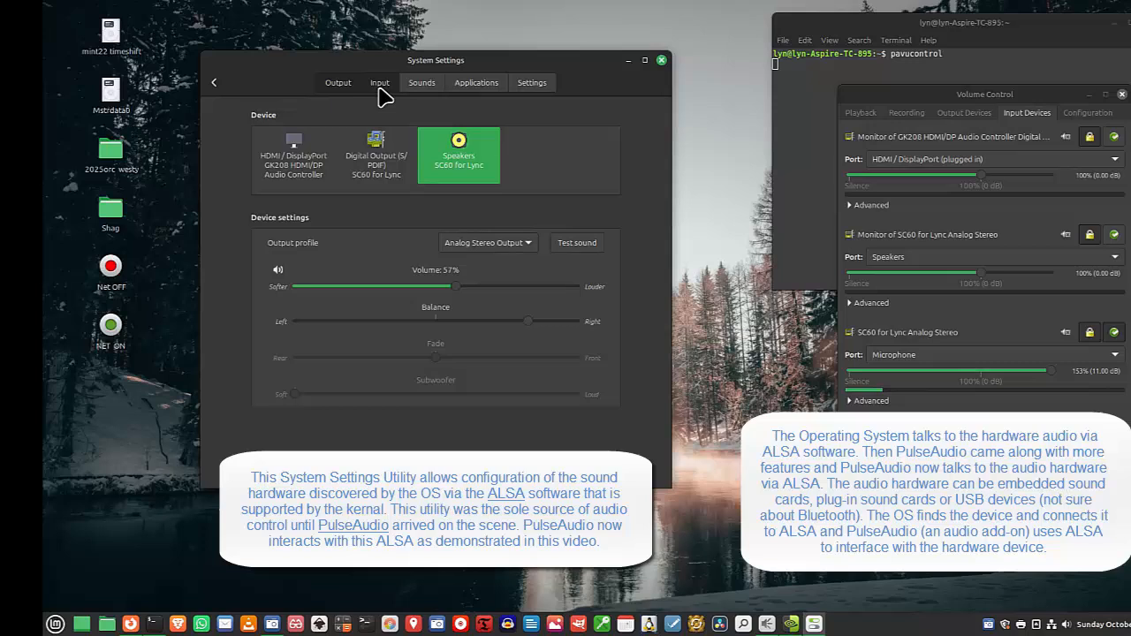
# Show the Input devices, revealing the SC60 microphone at 133%
pyautogui.click(378, 83)
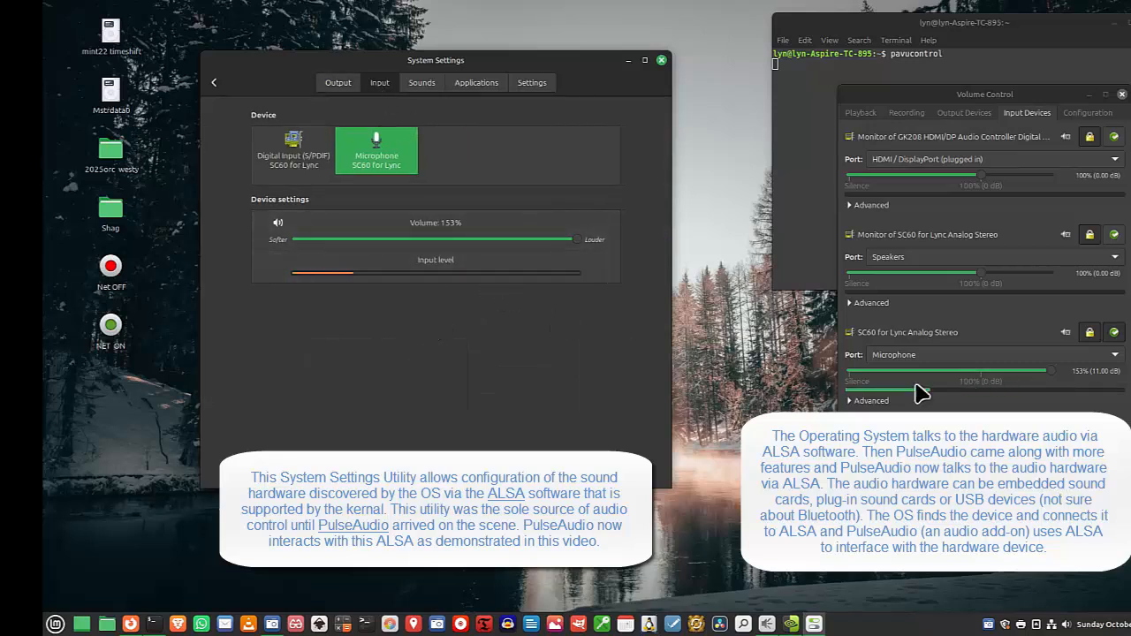
pyautogui.moveTo(481, 306)
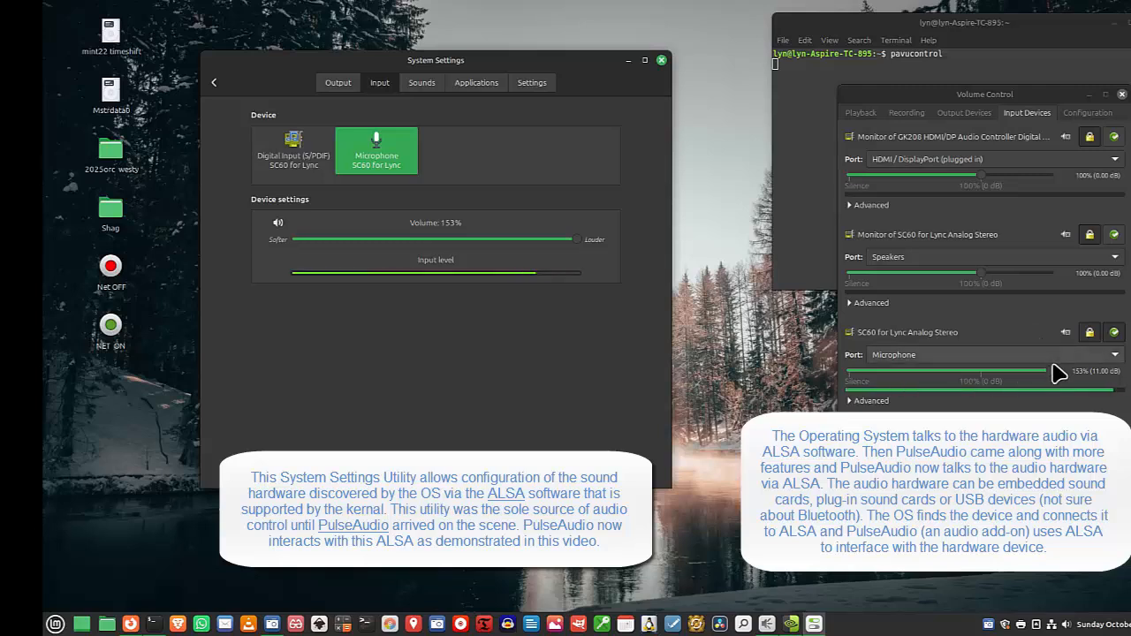
# Move the microphone volume through about 109%, 100%, 153% and 67%, ending at 100%
pyautogui.moveTo(1061, 371); pyautogui.dragTo(990, 372)
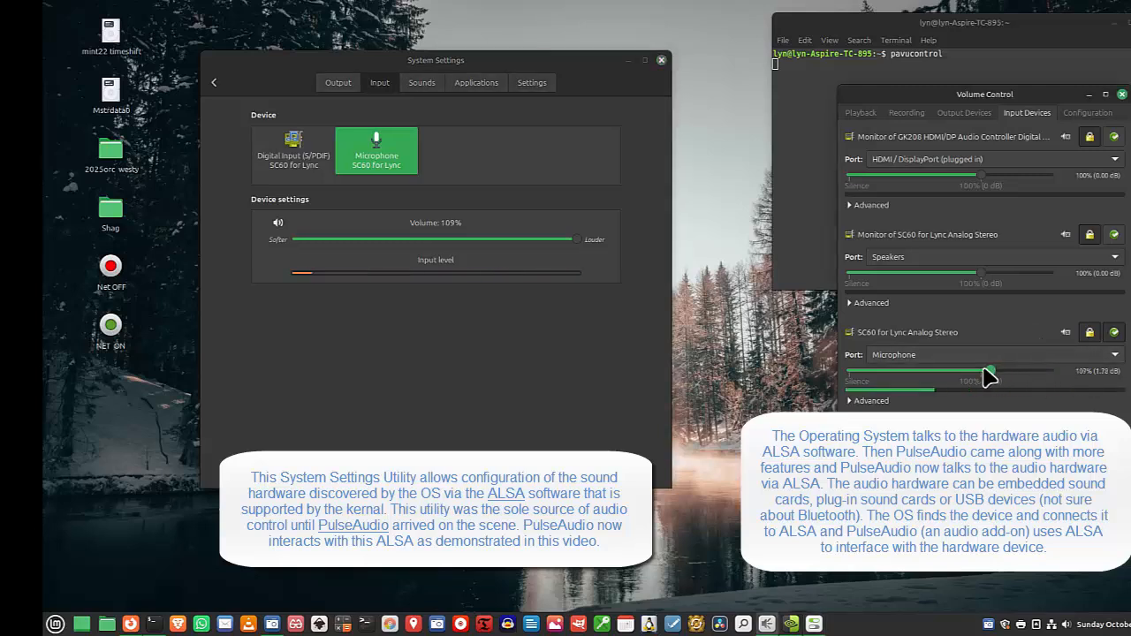
pyautogui.moveTo(990, 371); pyautogui.dragTo(969, 371)
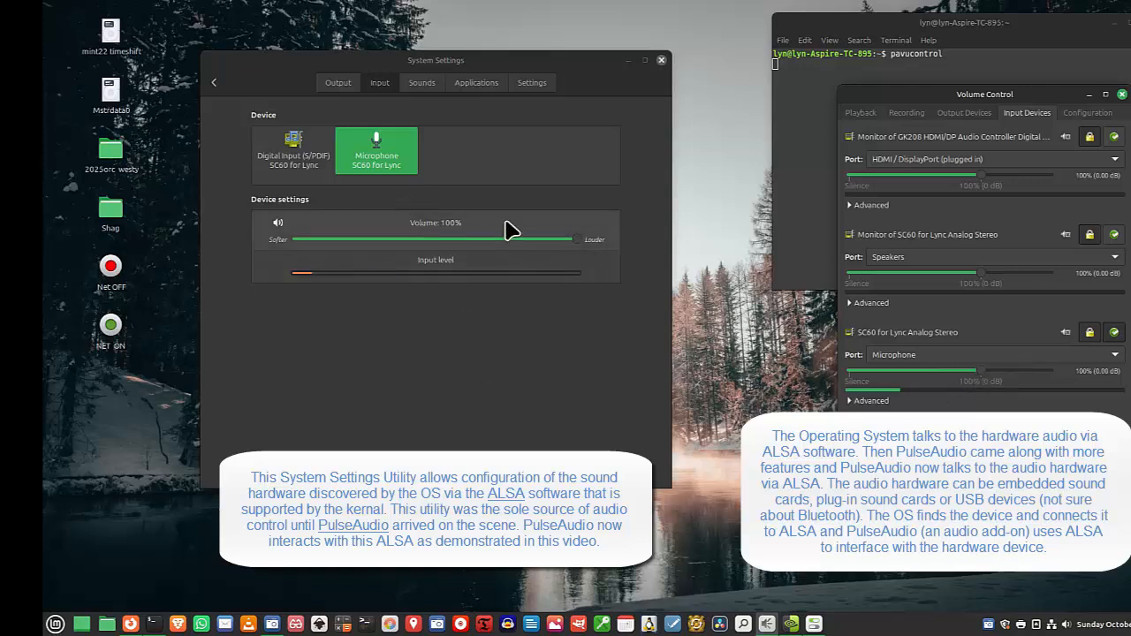
pyautogui.moveTo(433, 250)
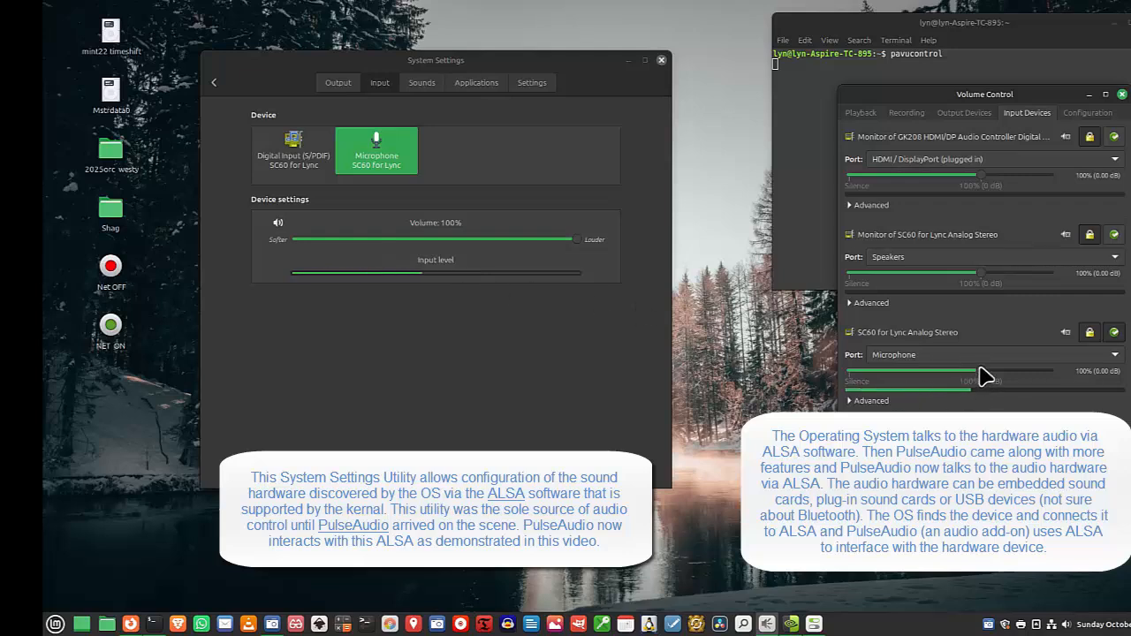
pyautogui.moveTo(979, 372); pyautogui.dragTo(1035, 371)
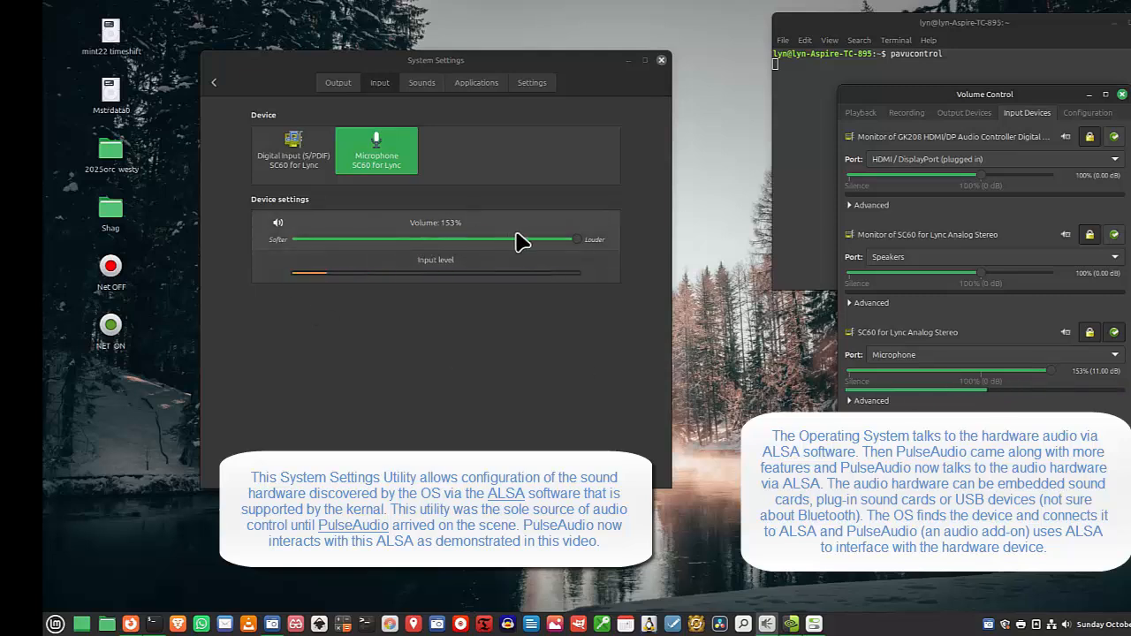
pyautogui.moveTo(576, 239); pyautogui.dragTo(485, 238)
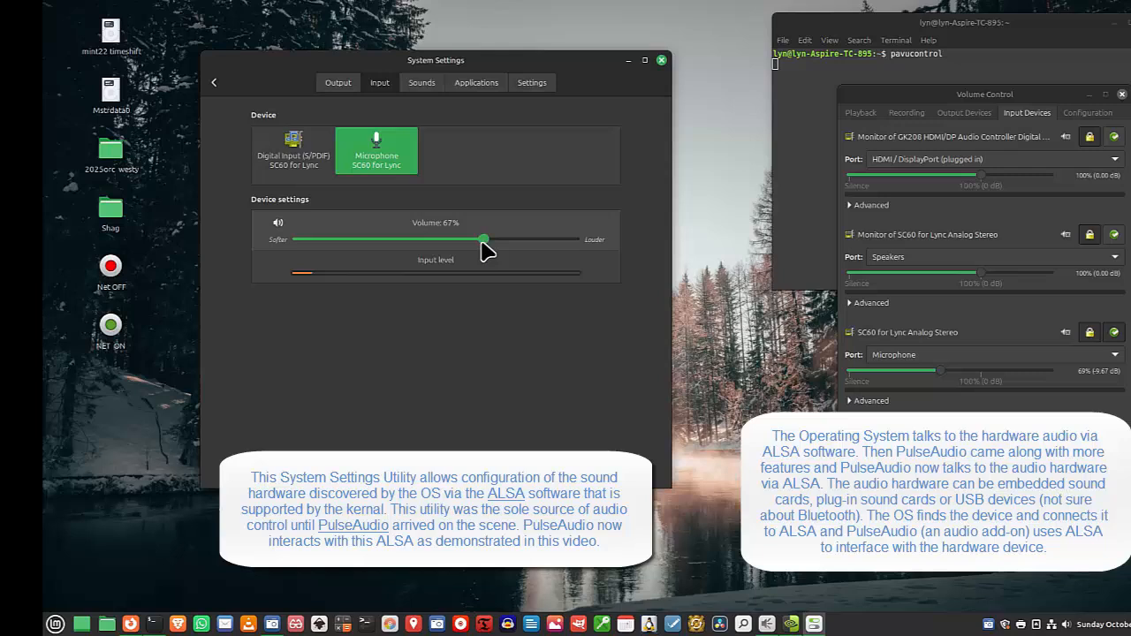
pyautogui.moveTo(482, 239); pyautogui.dragTo(576, 238)
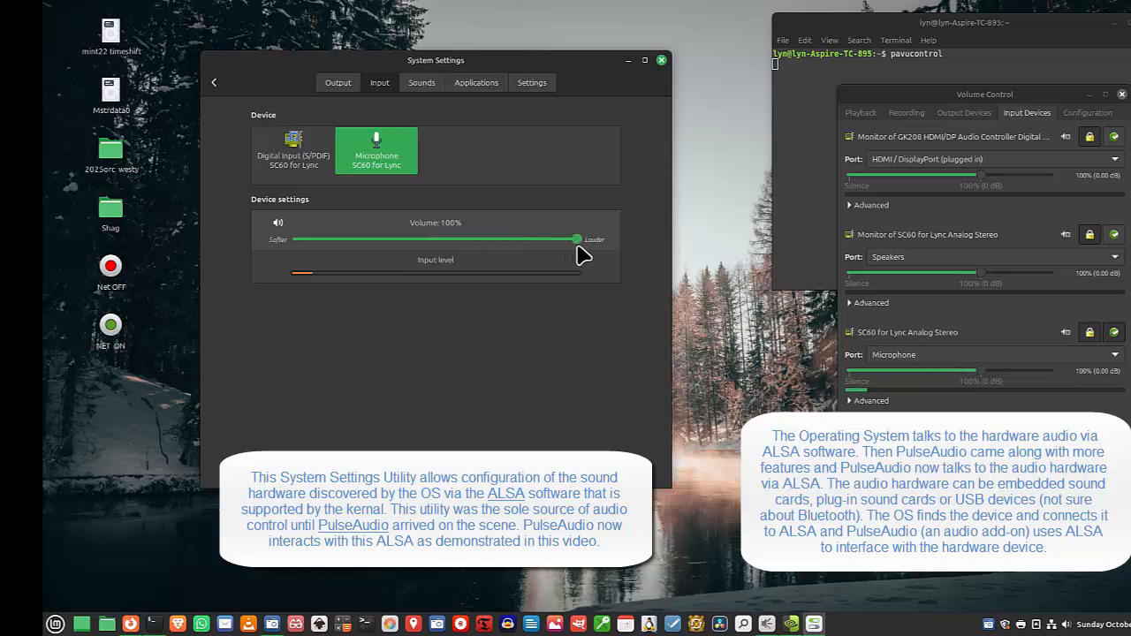
pyautogui.moveTo(663, 299)
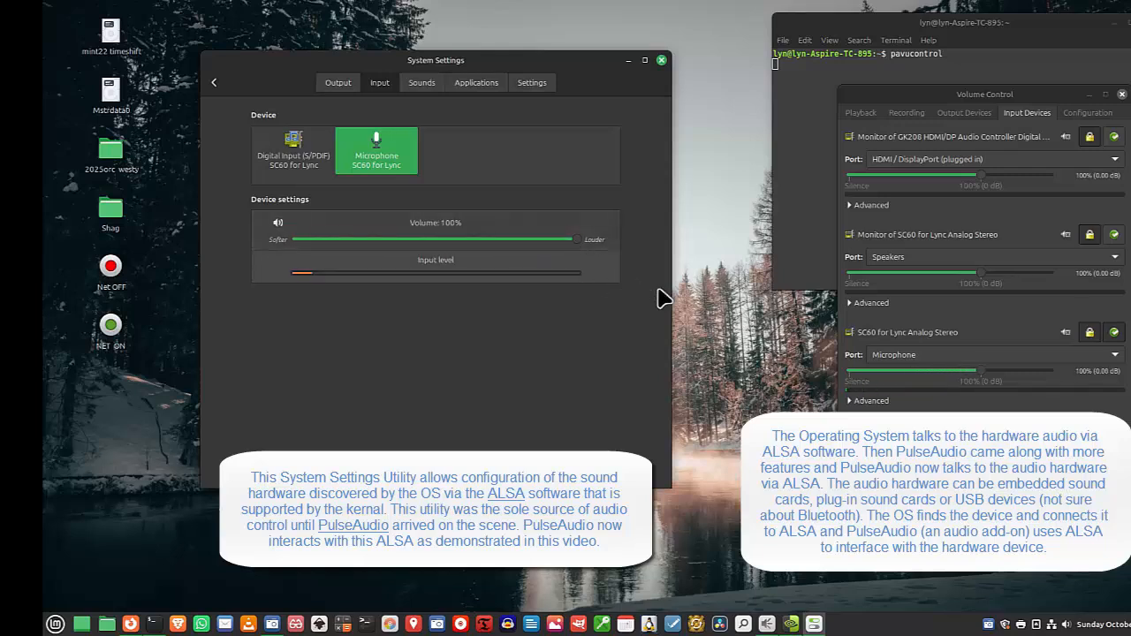
pyautogui.moveTo(983, 378)
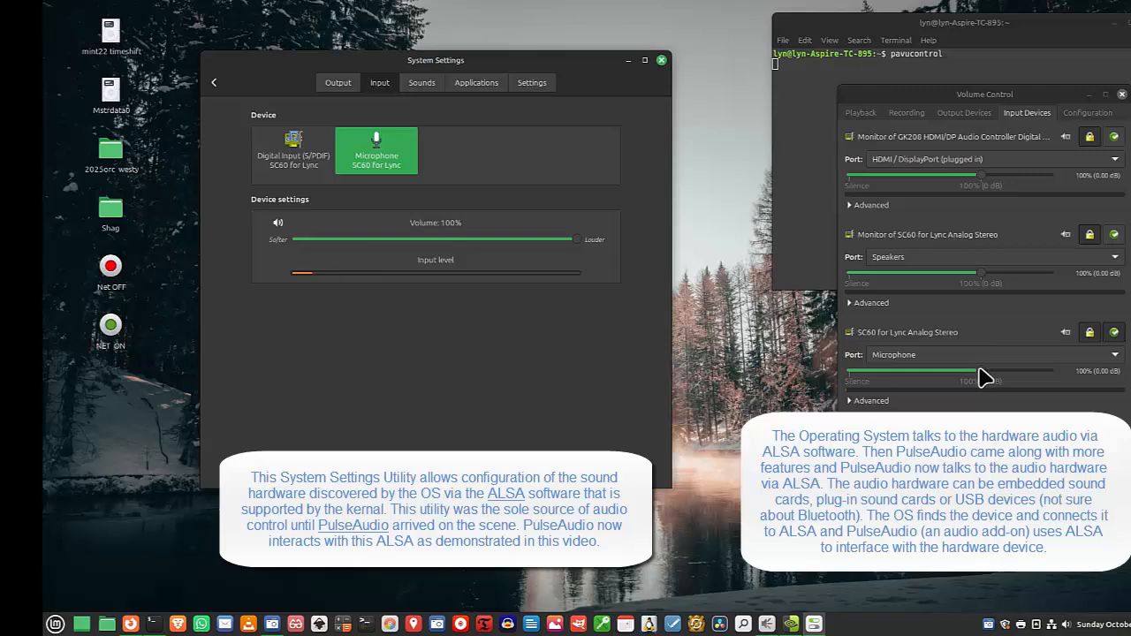
pyautogui.moveTo(972, 371); pyautogui.dragTo(930, 371)
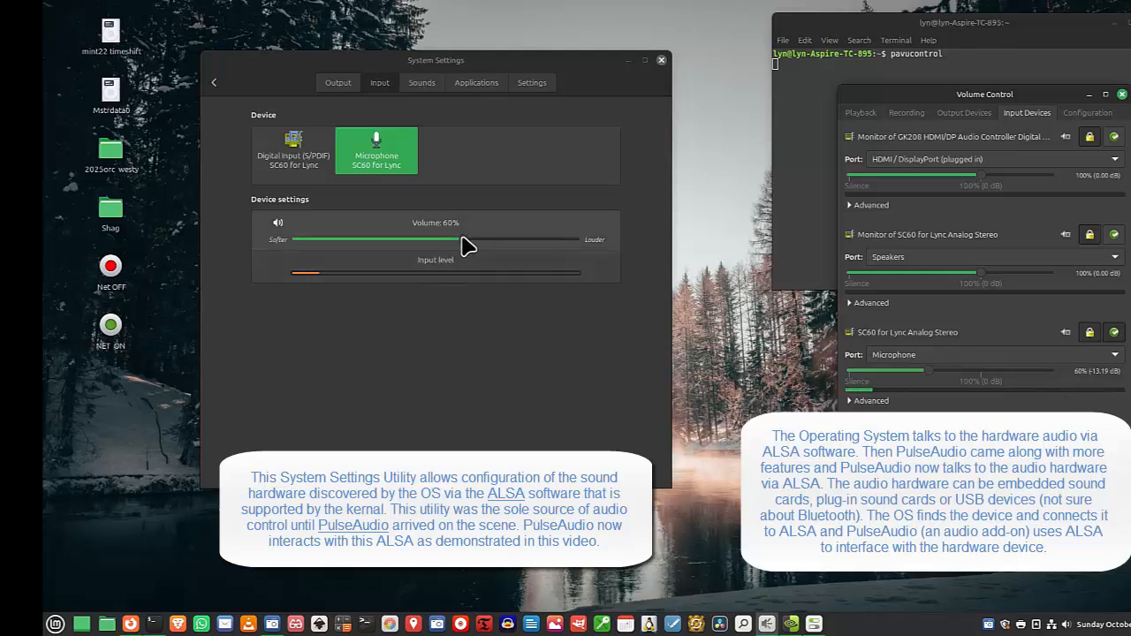
pyautogui.moveTo(451, 239); pyautogui.dragTo(467, 238)
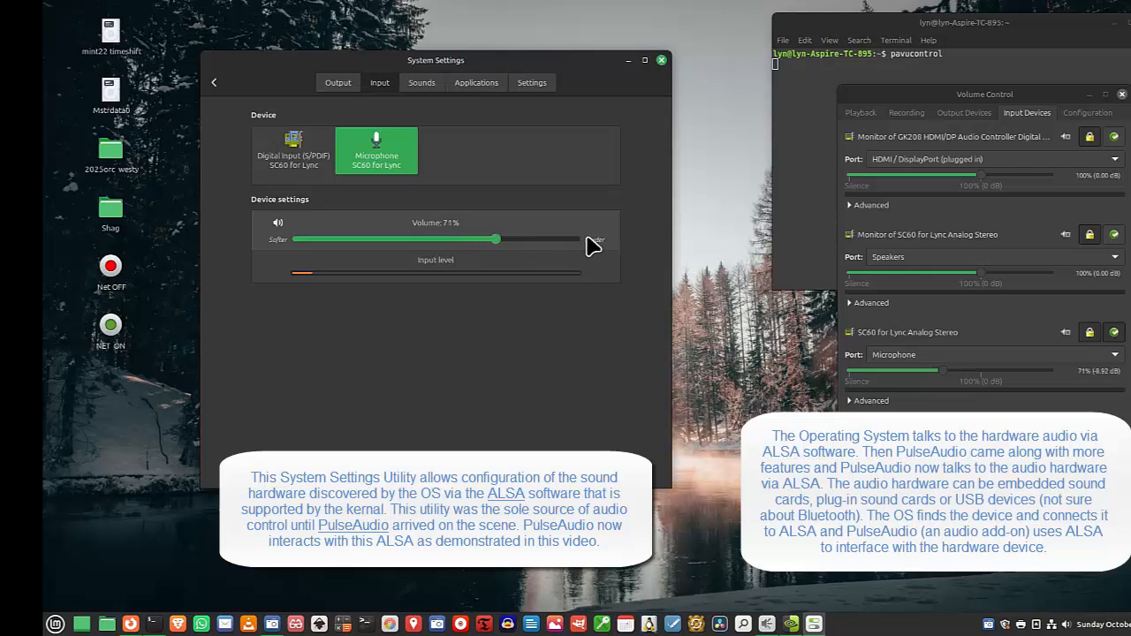
pyautogui.moveTo(495, 239); pyautogui.dragTo(523, 239)
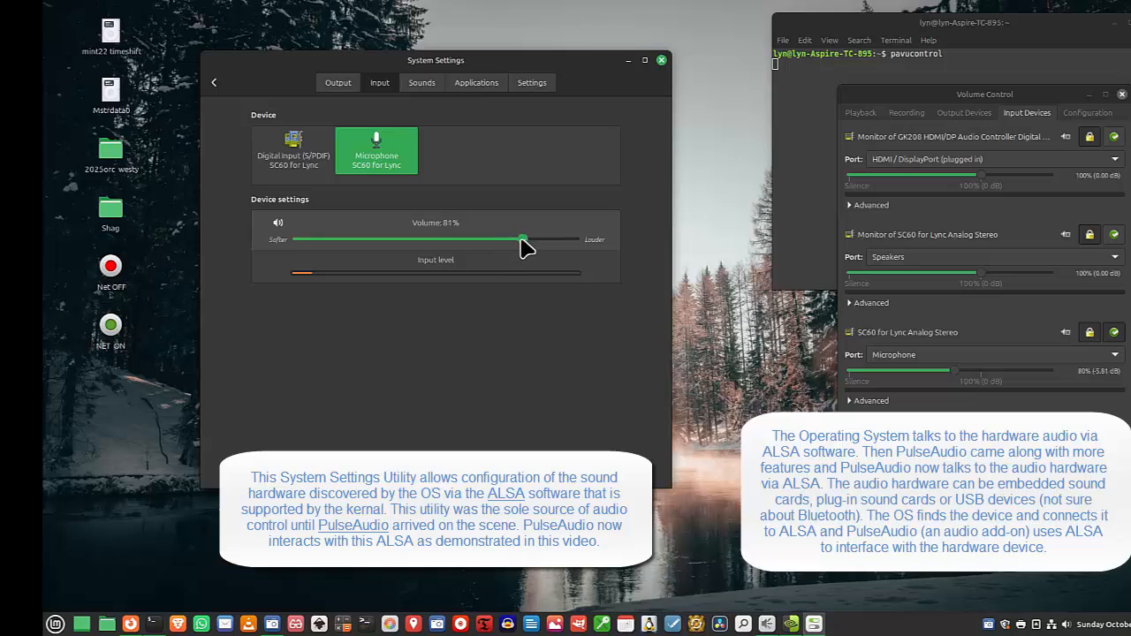
pyautogui.moveTo(522, 238); pyautogui.dragTo(580, 239)
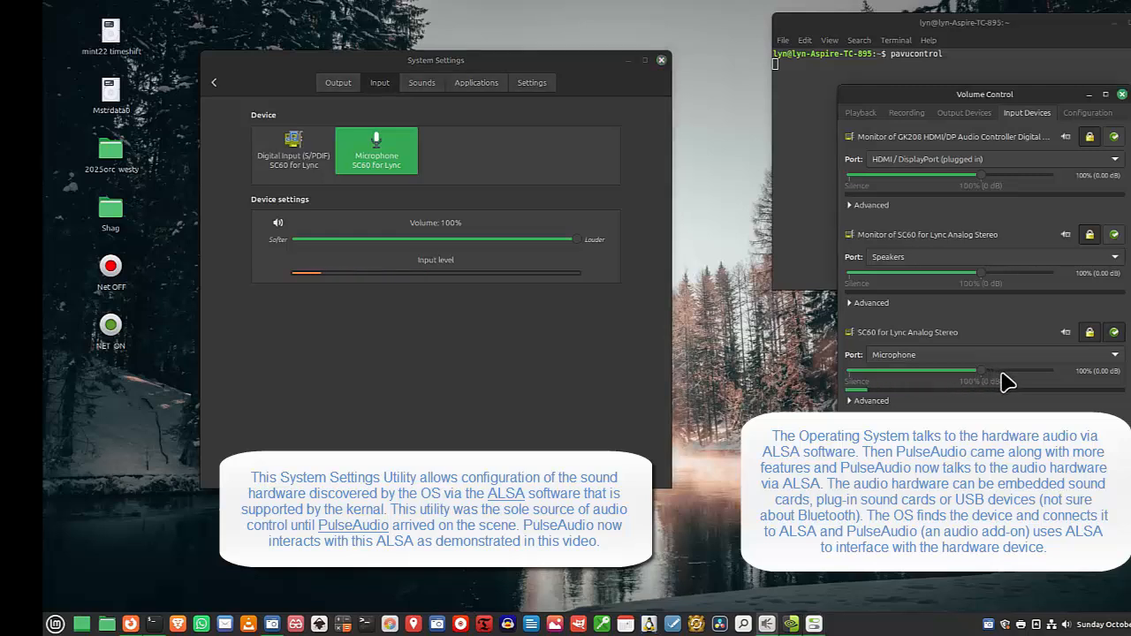
pyautogui.moveTo(981, 372); pyautogui.dragTo(1004, 371)
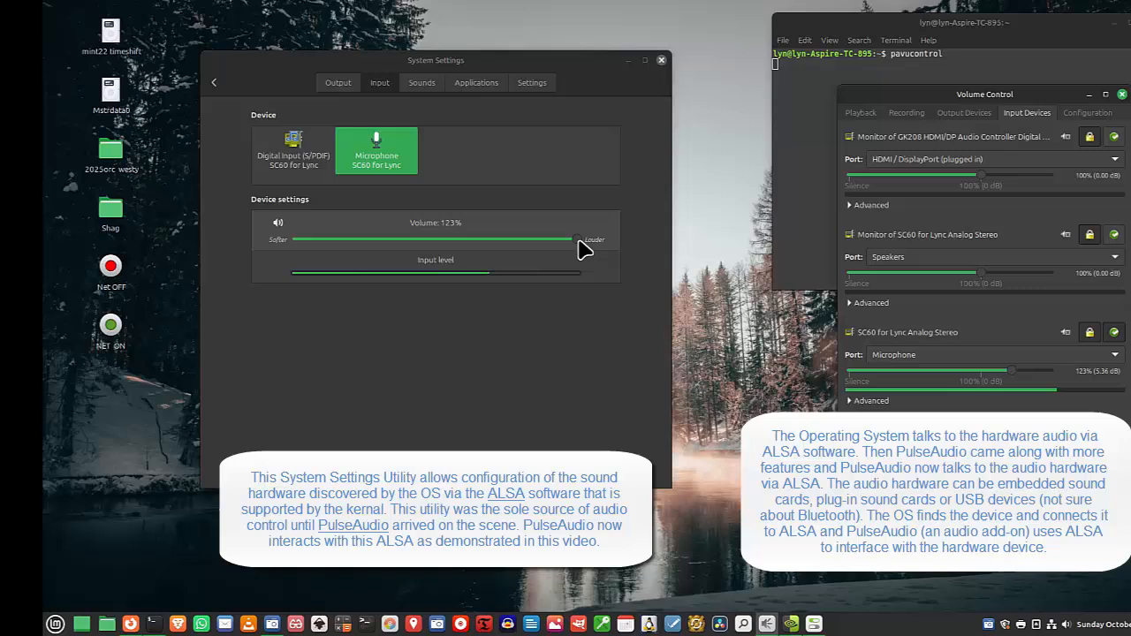
pyautogui.moveTo(551, 239); pyautogui.dragTo(576, 239)
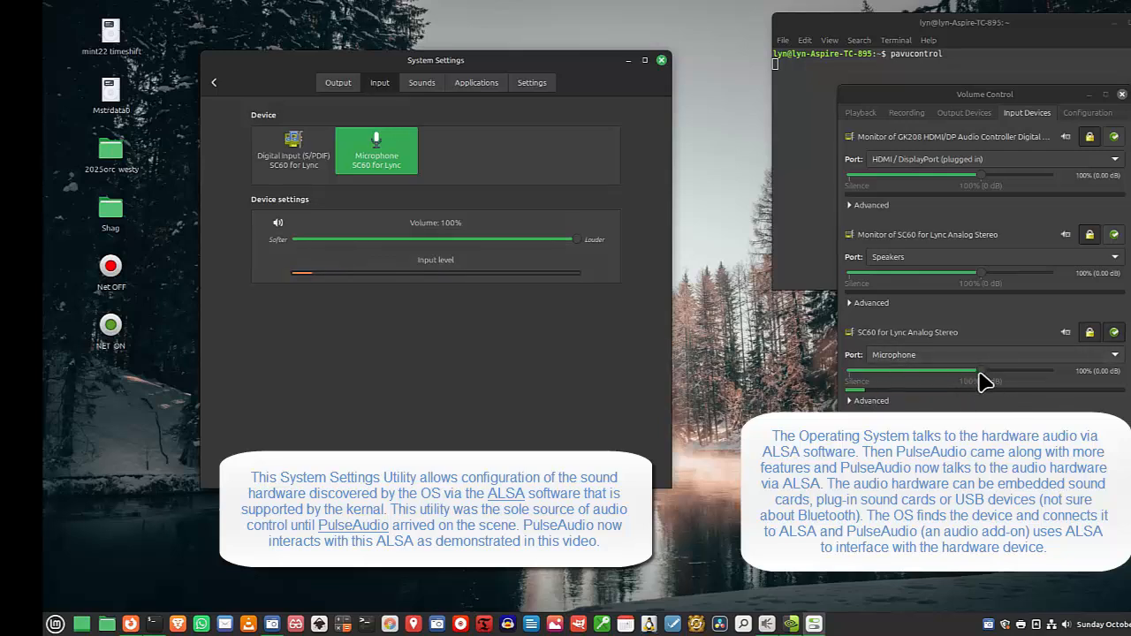
# Move the microphone volume through about 121%, 93% and 100%, ending at 153%
pyautogui.moveTo(981, 371); pyautogui.dragTo(999, 371)
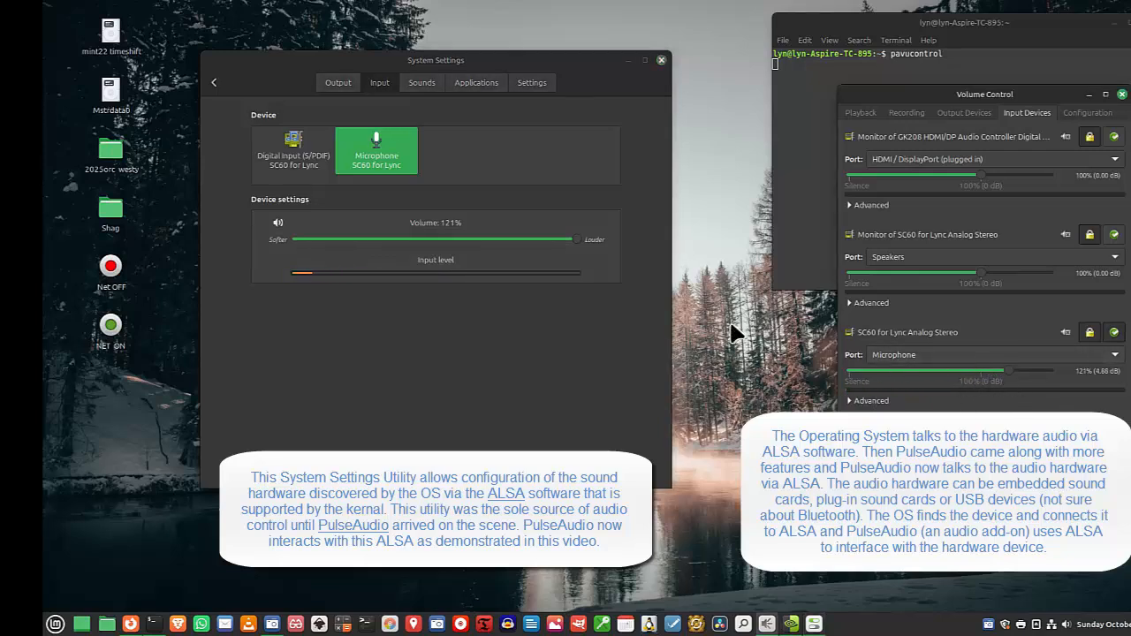
pyautogui.moveTo(576, 241); pyautogui.dragTo(563, 241)
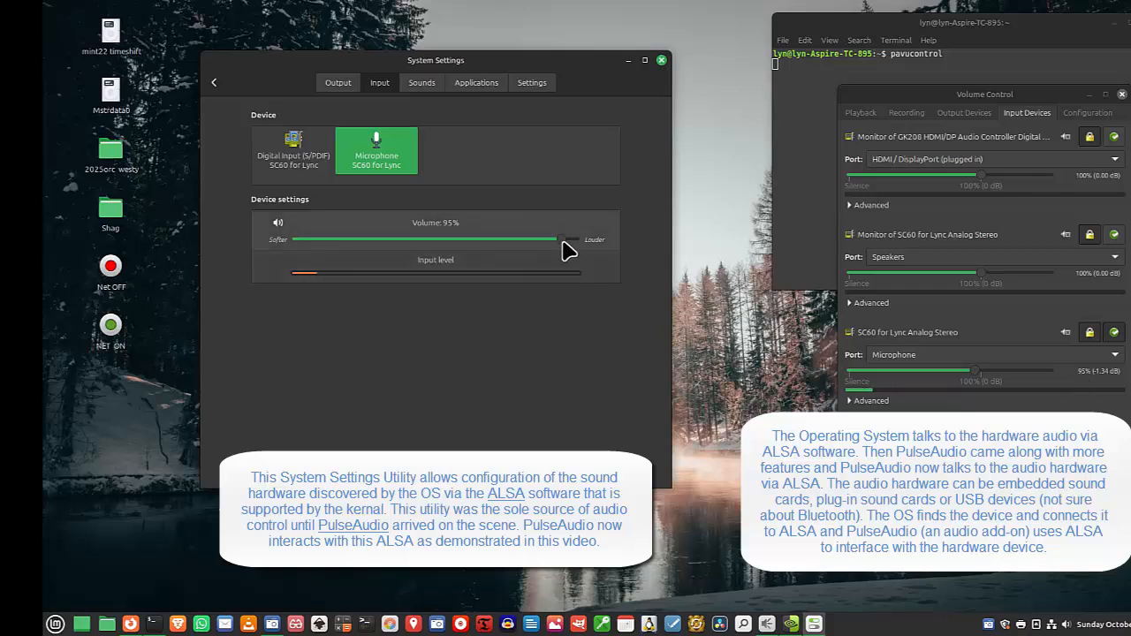
pyautogui.moveTo(559, 239); pyautogui.dragTo(576, 239)
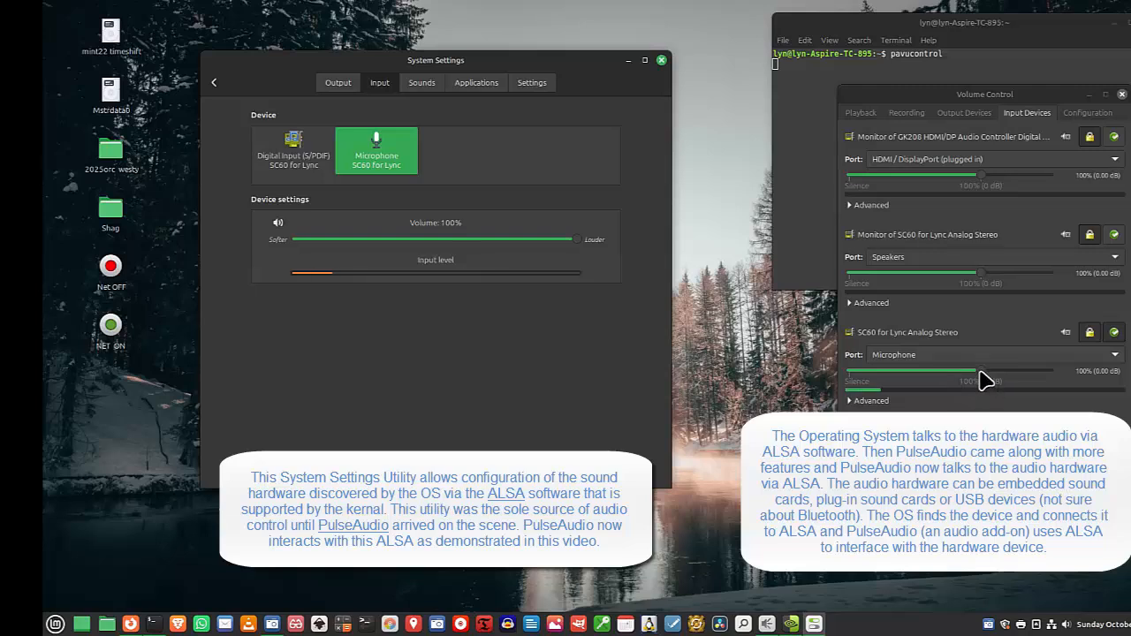
pyautogui.moveTo(981, 370); pyautogui.dragTo(1052, 369)
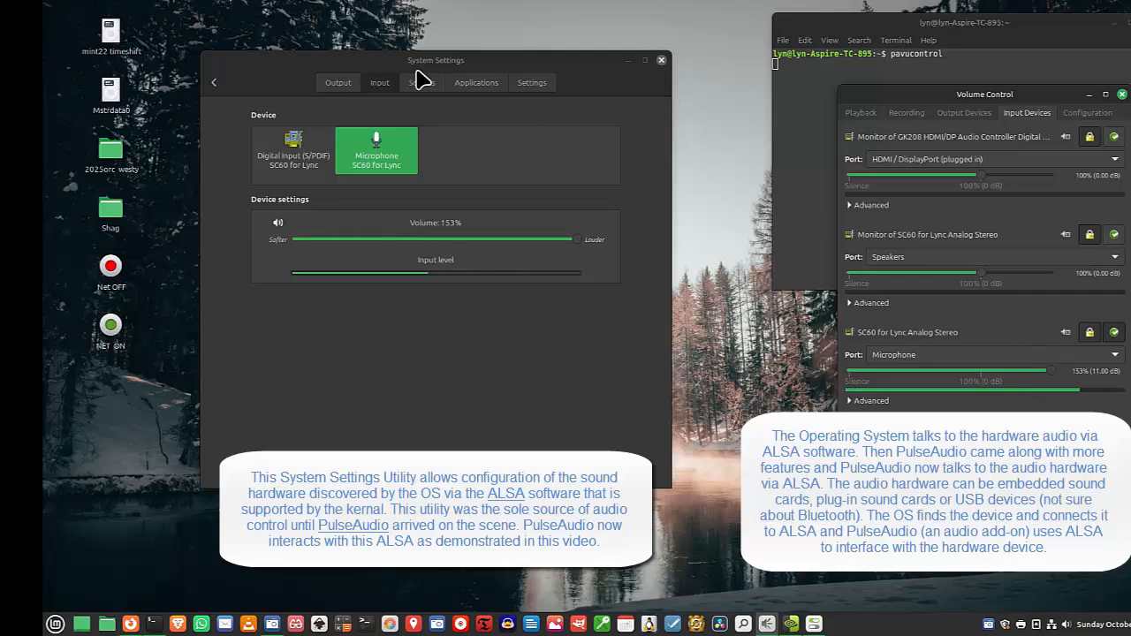
pyautogui.moveTo(662, 60)
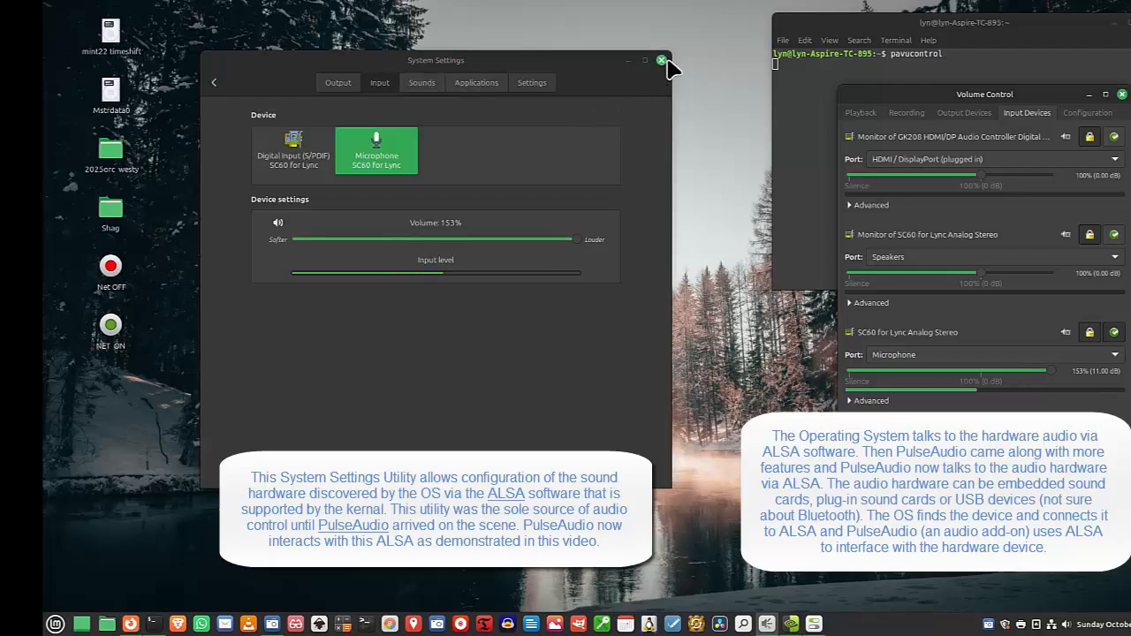